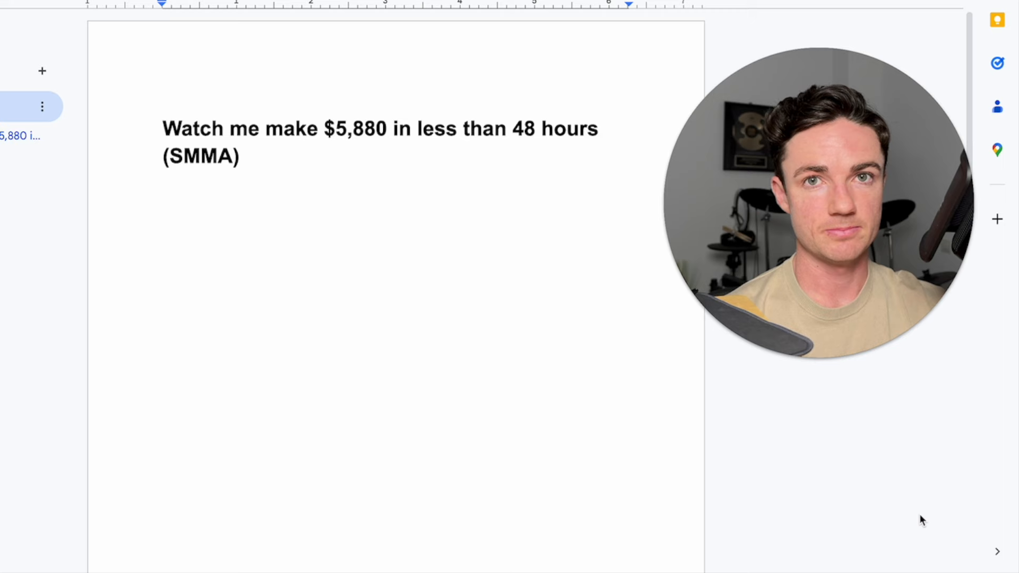
{"action": "scroll", "scroll_direction": "down", "scroll_amount": 3}
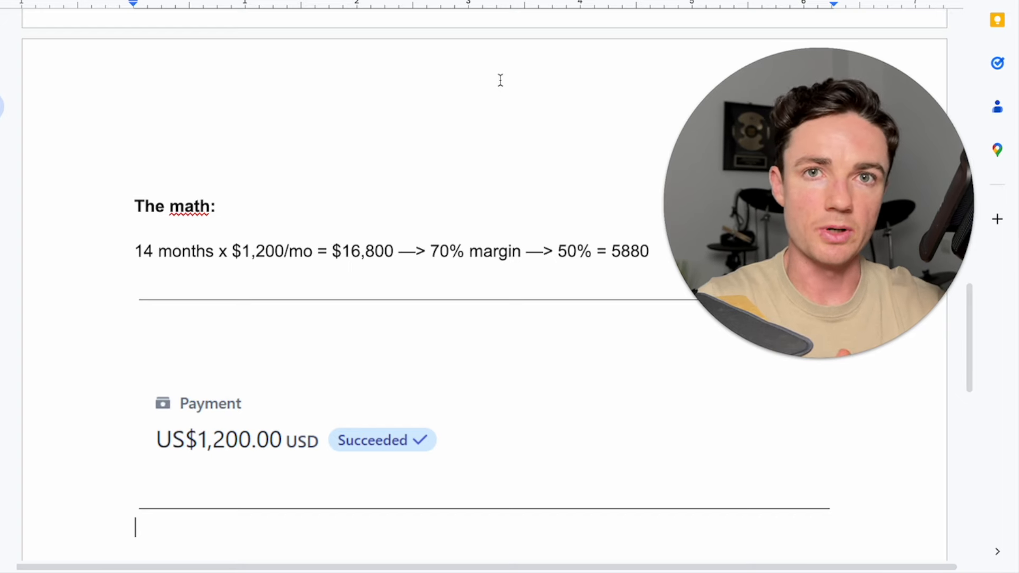
{"action": "scroll", "scroll_direction": "down", "scroll_amount": 3}
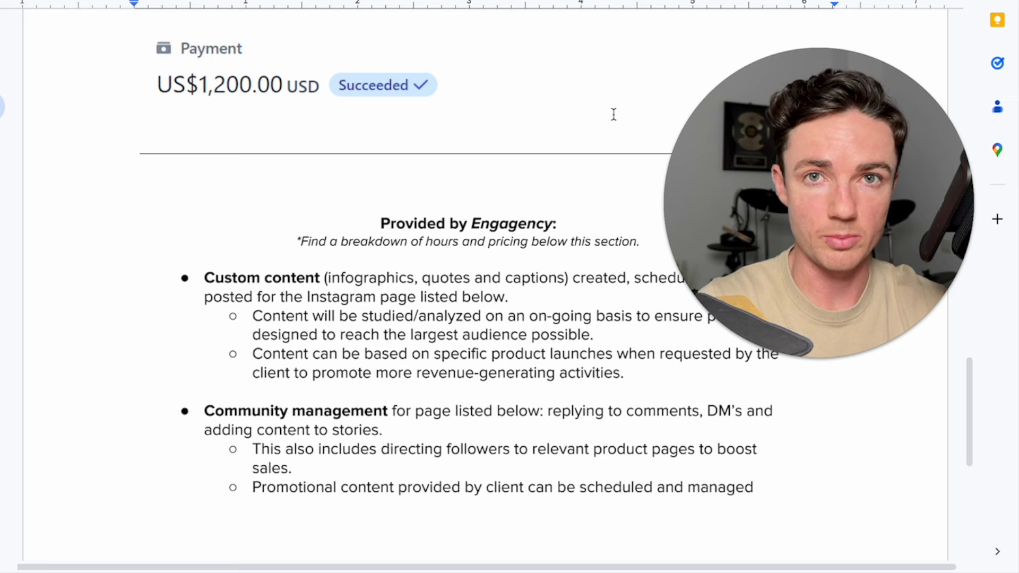
{"action": "scroll", "scroll_direction": "down", "scroll_amount": 3}
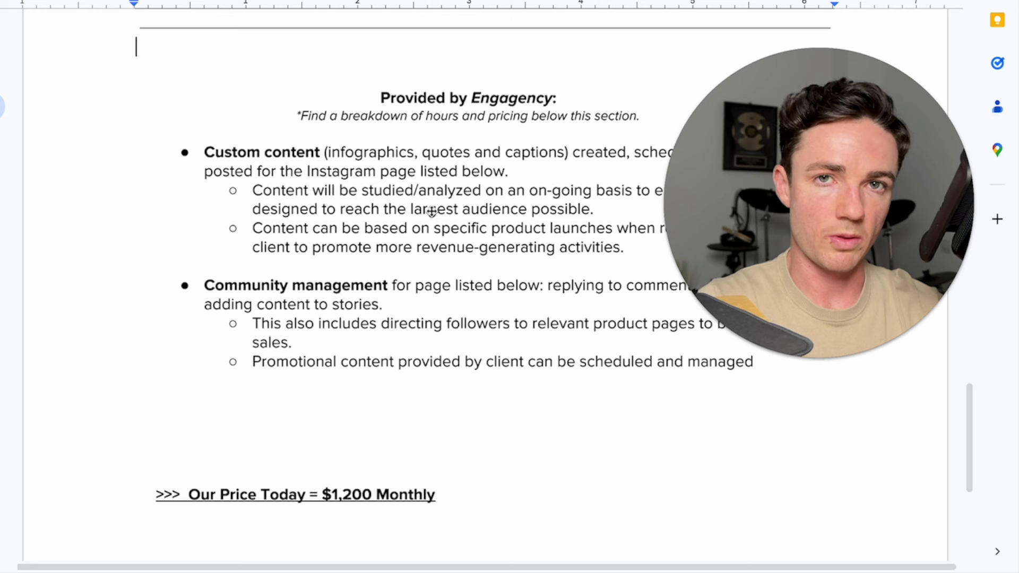
{"action": "scroll", "scroll_direction": "down", "scroll_amount": 3}
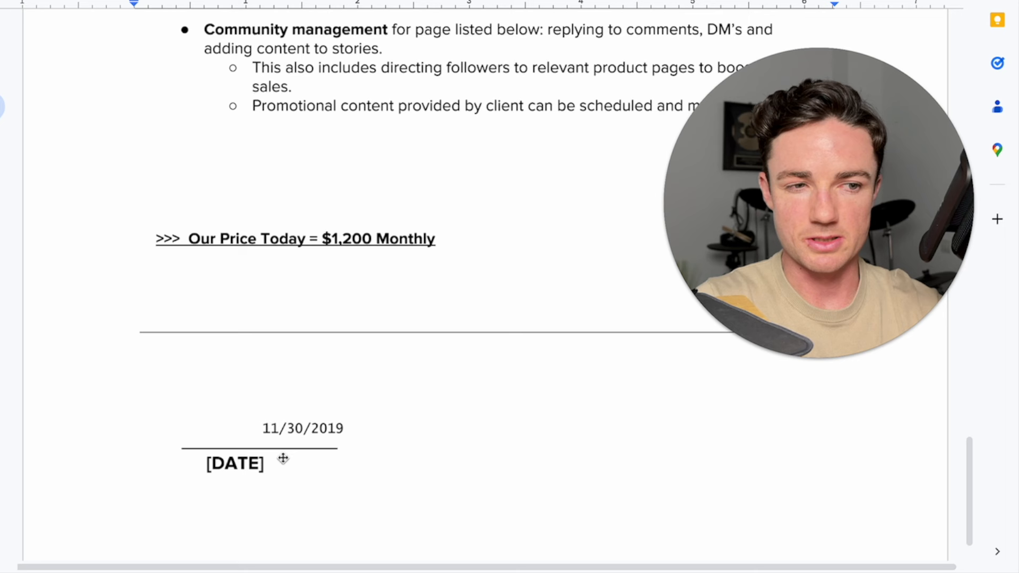
{"action": "mouse_move", "coordinate": [323, 452]}
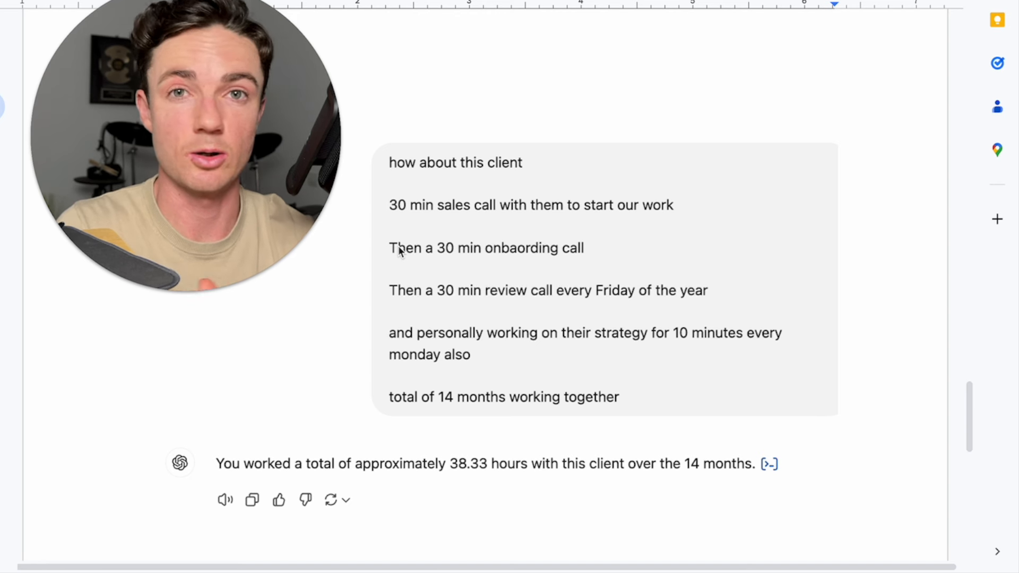
{"action": "mouse_move", "coordinate": [422, 306]}
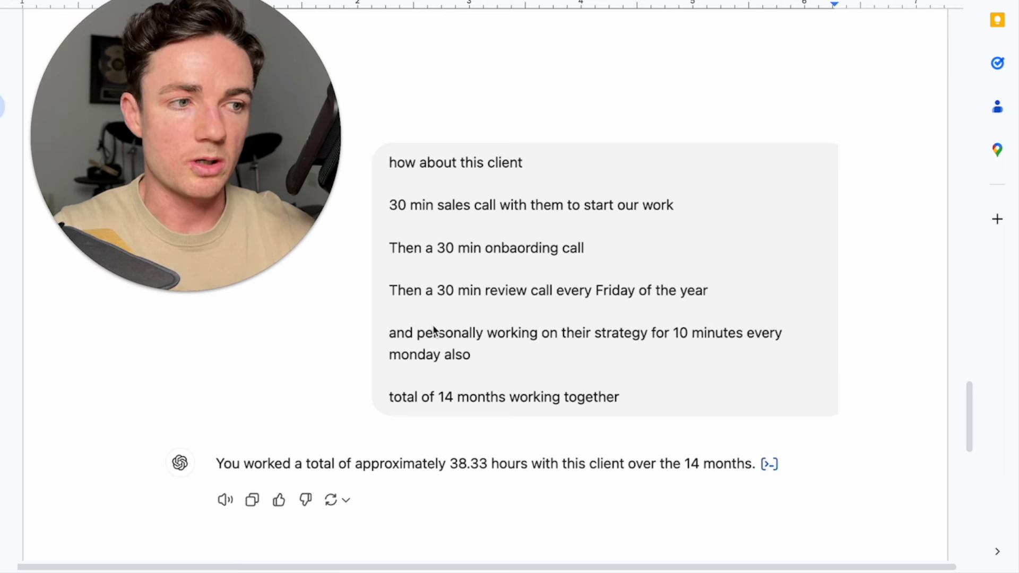
{"action": "mouse_move", "coordinate": [465, 348]}
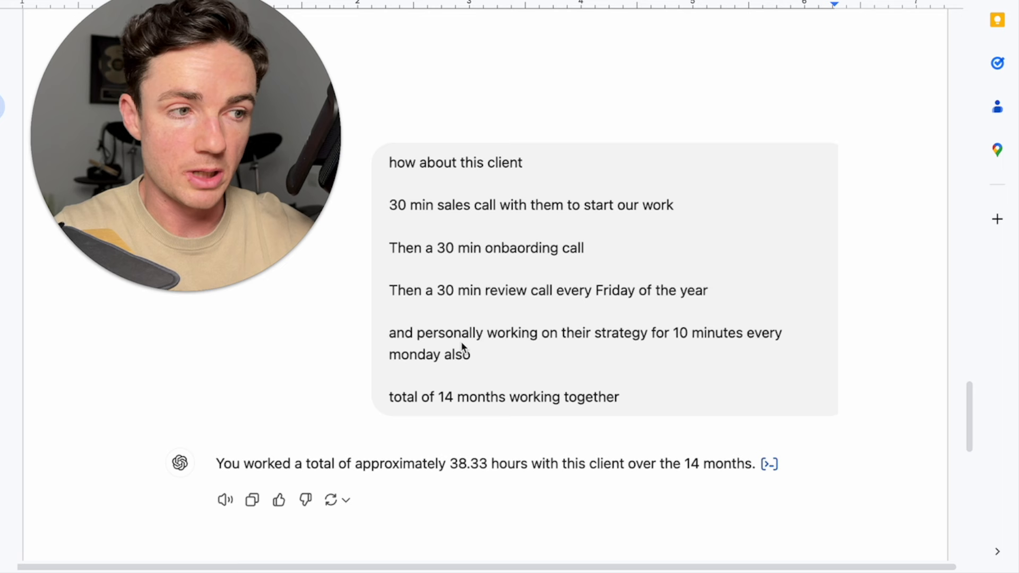
{"action": "mouse_move", "coordinate": [688, 353]}
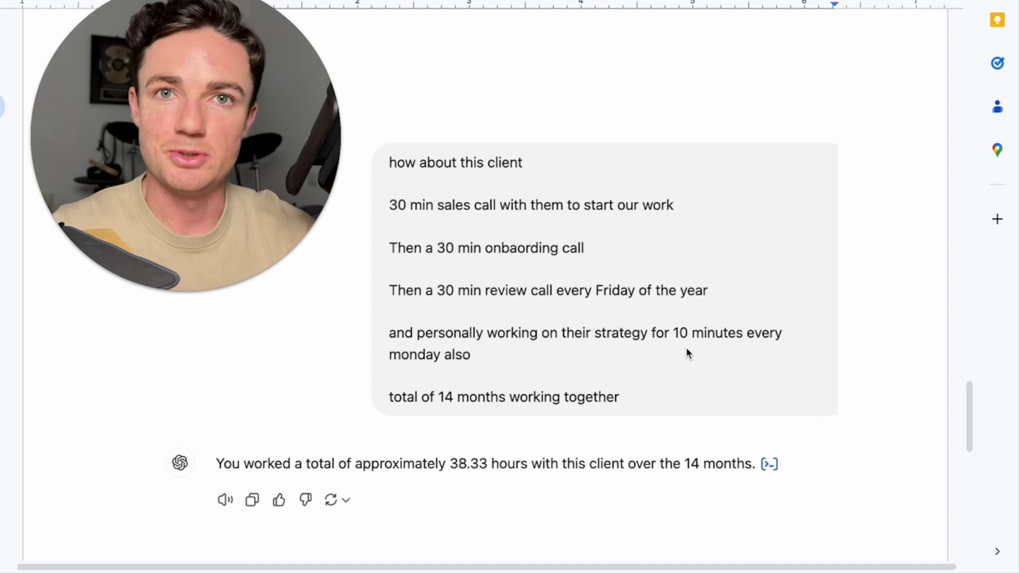
{"action": "mouse_move", "coordinate": [301, 475]}
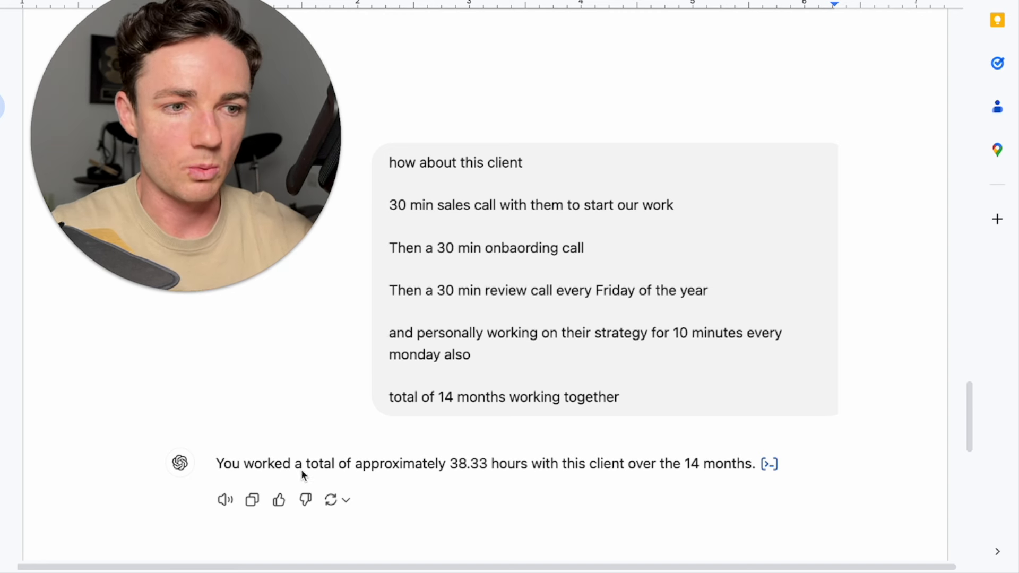
{"action": "mouse_move", "coordinate": [496, 496]}
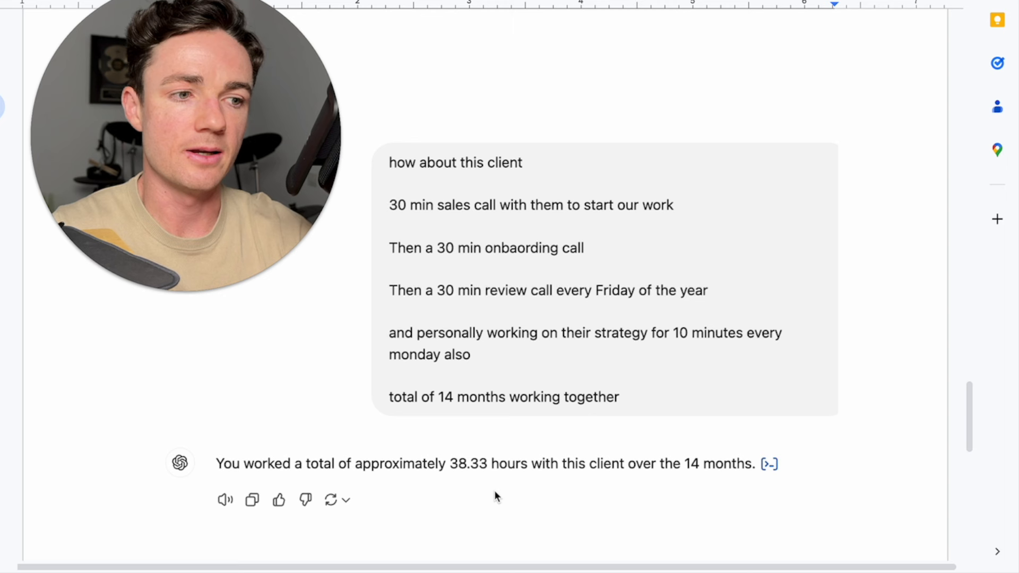